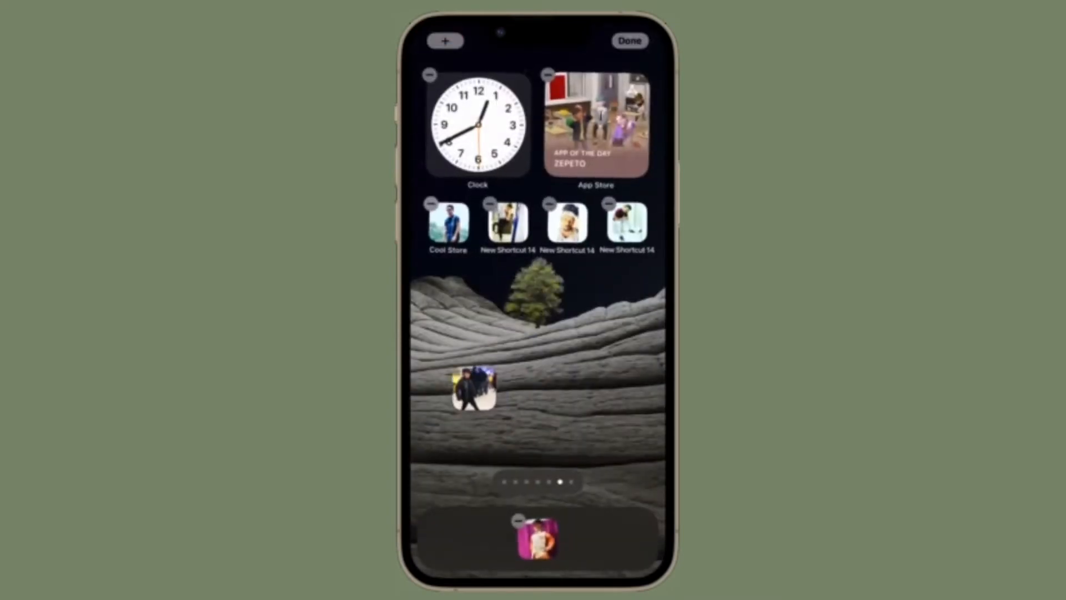
Group the shortcut icons beside the Clock widget, App Store widget beneath, and exit jiggle mode
{"action": "left_click_drag", "start_coordinate": [476, 388], "coordinate": [449, 285]}
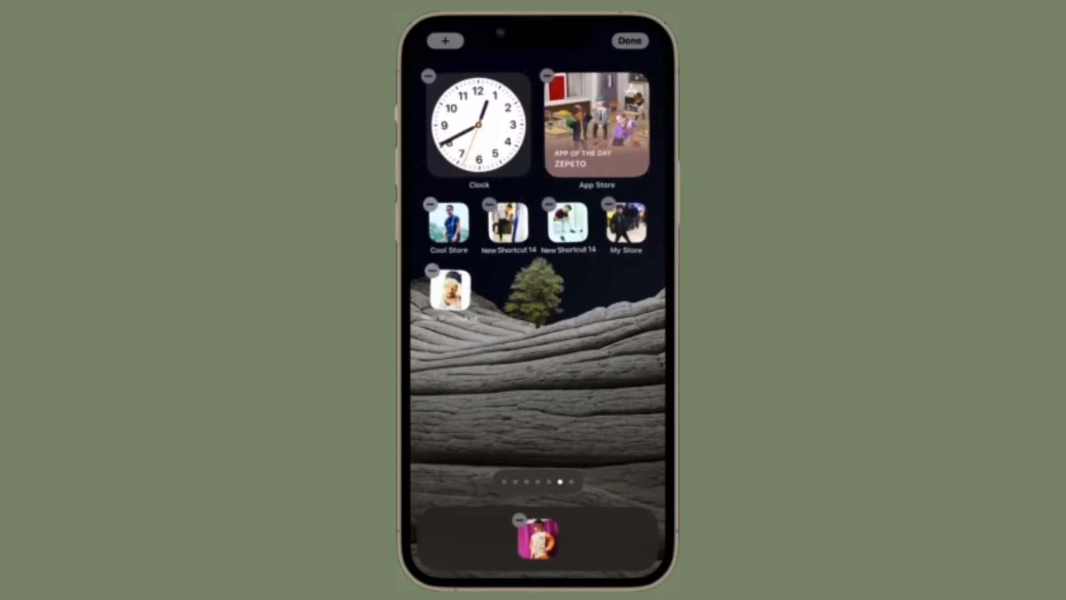
{"action": "left_click_drag", "start_coordinate": [533, 540], "coordinate": [533, 306]}
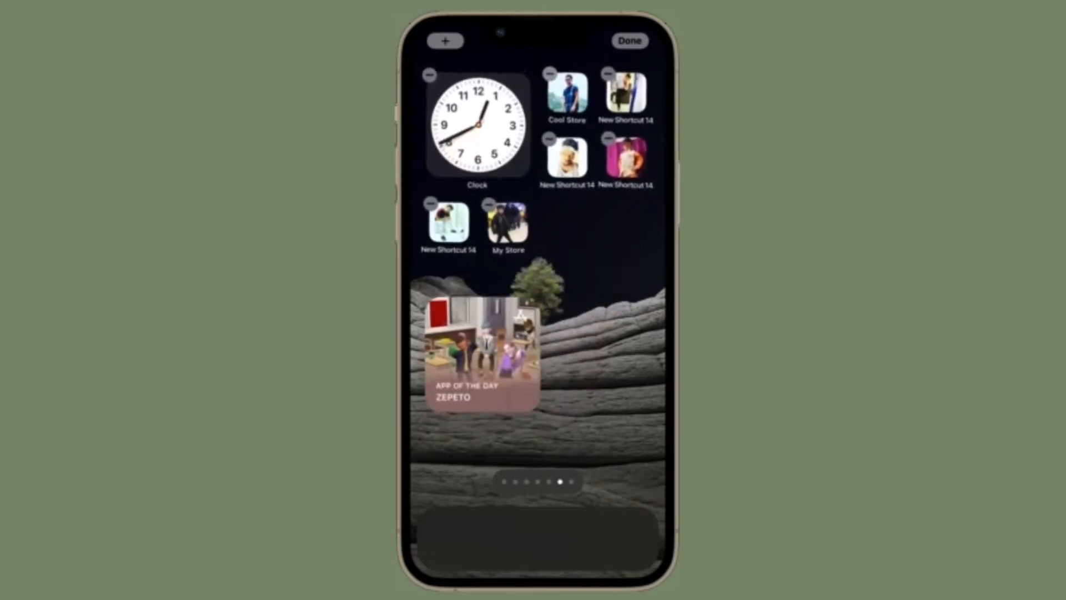
{"action": "left_click_drag", "start_coordinate": [479, 357], "coordinate": [595, 255]}
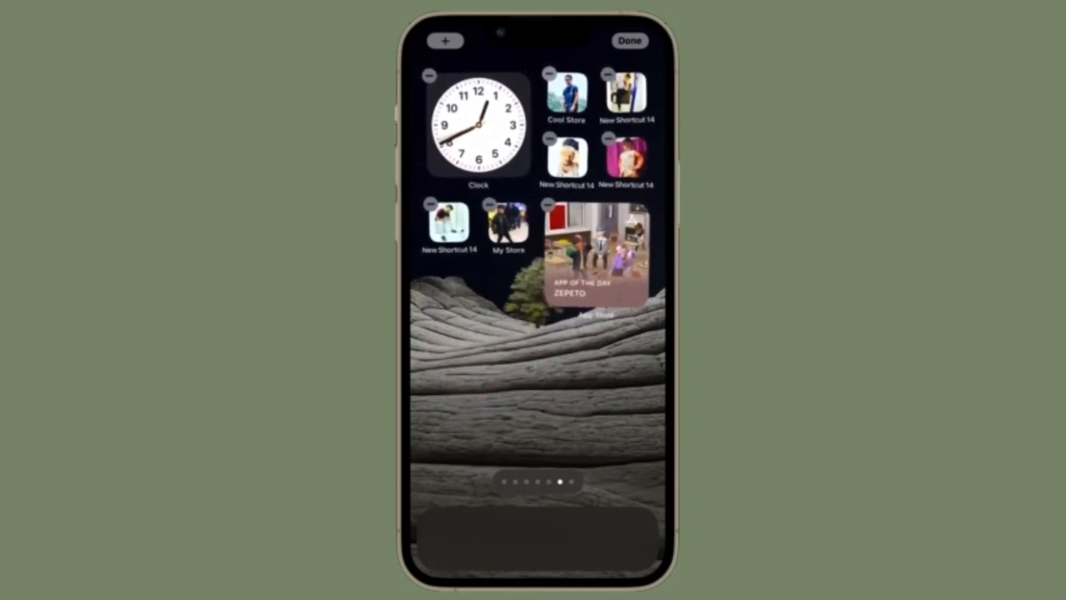
{"action": "left_click_drag", "start_coordinate": [479, 126], "coordinate": [476, 279]}
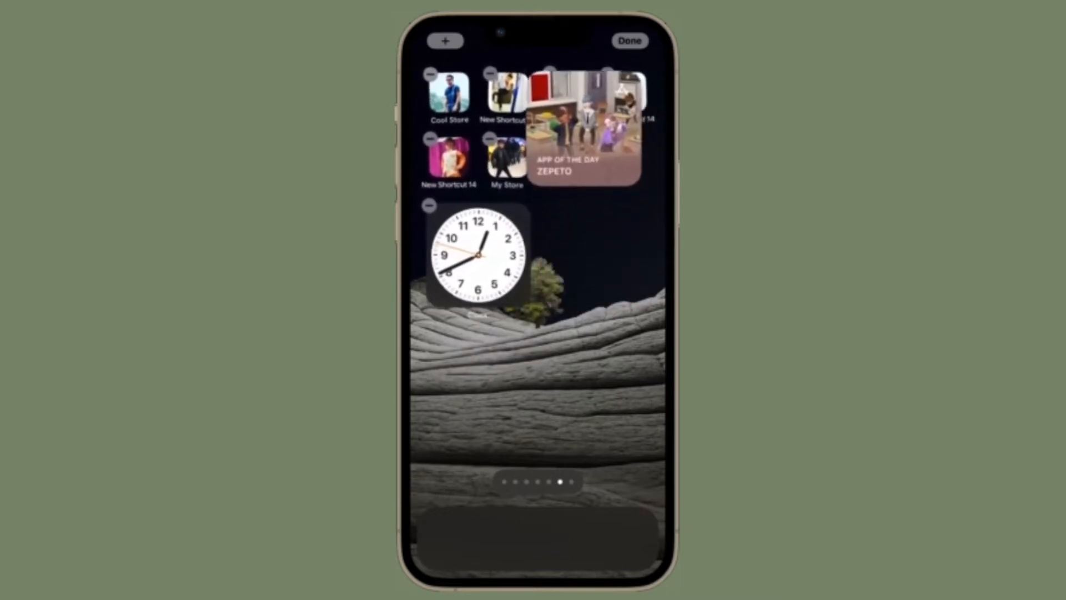
{"action": "left_click_drag", "start_coordinate": [583, 118], "coordinate": [596, 255]}
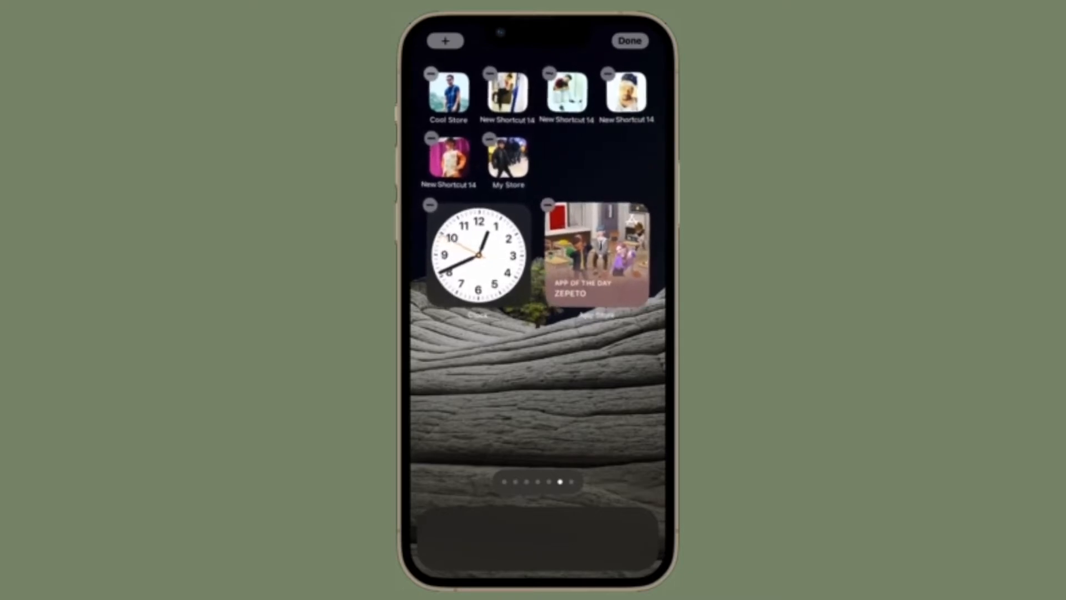
{"action": "left_click_drag", "start_coordinate": [463, 252], "coordinate": [599, 224]}
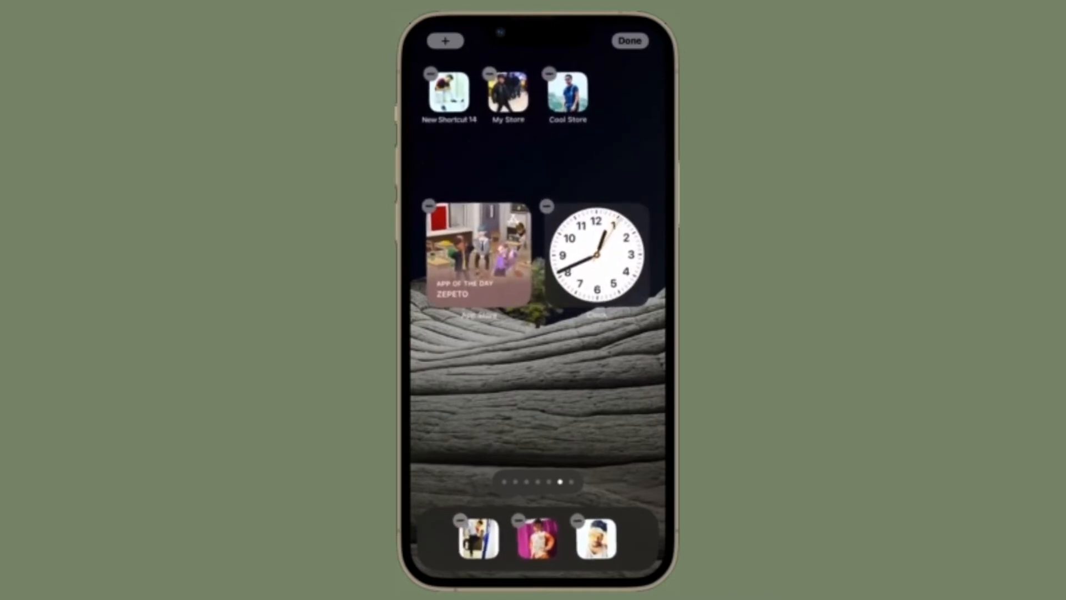
{"action": "left_click_drag", "start_coordinate": [476, 255], "coordinate": [573, 149]}
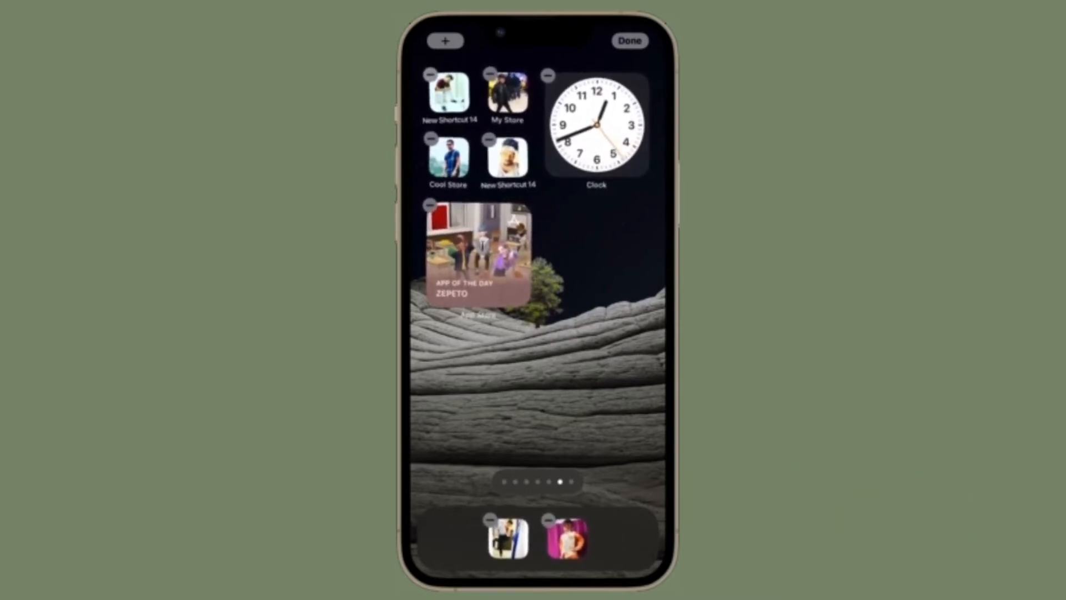
{"action": "left_click", "coordinate": [628, 40]}
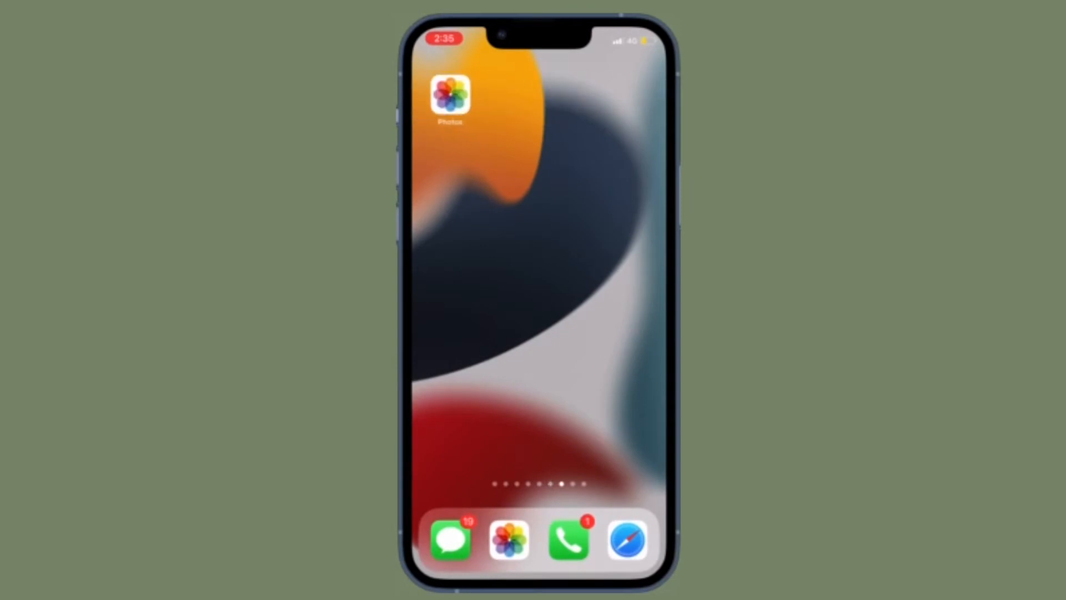
Swipe left to the empty last home screen page for editing
{"action": "scroll", "scroll_direction": "left", "scroll_amount": 3}
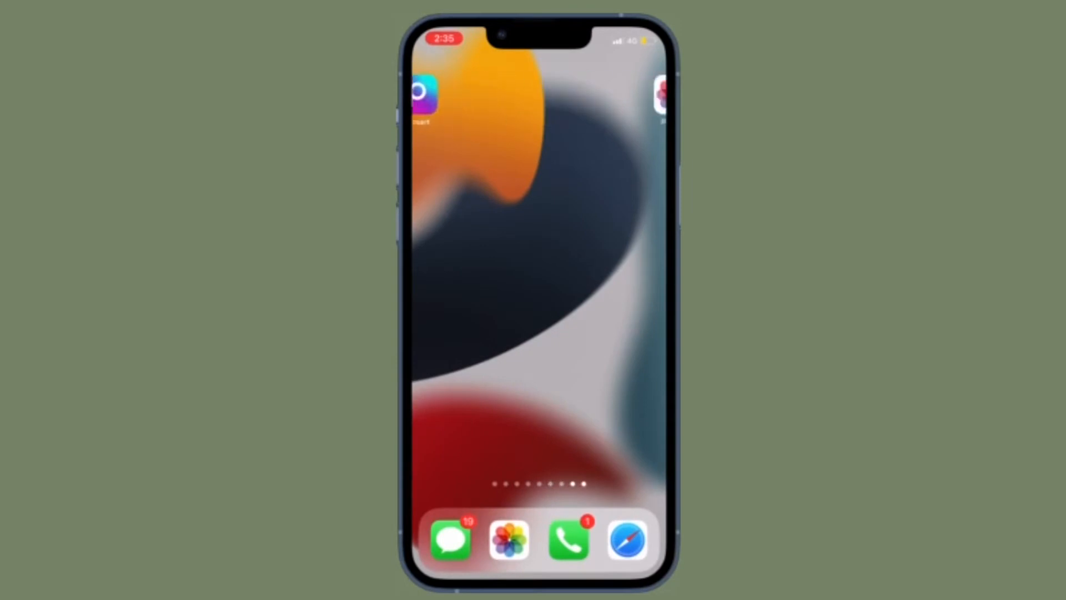
{"action": "scroll", "scroll_direction": "left", "scroll_amount": 3}
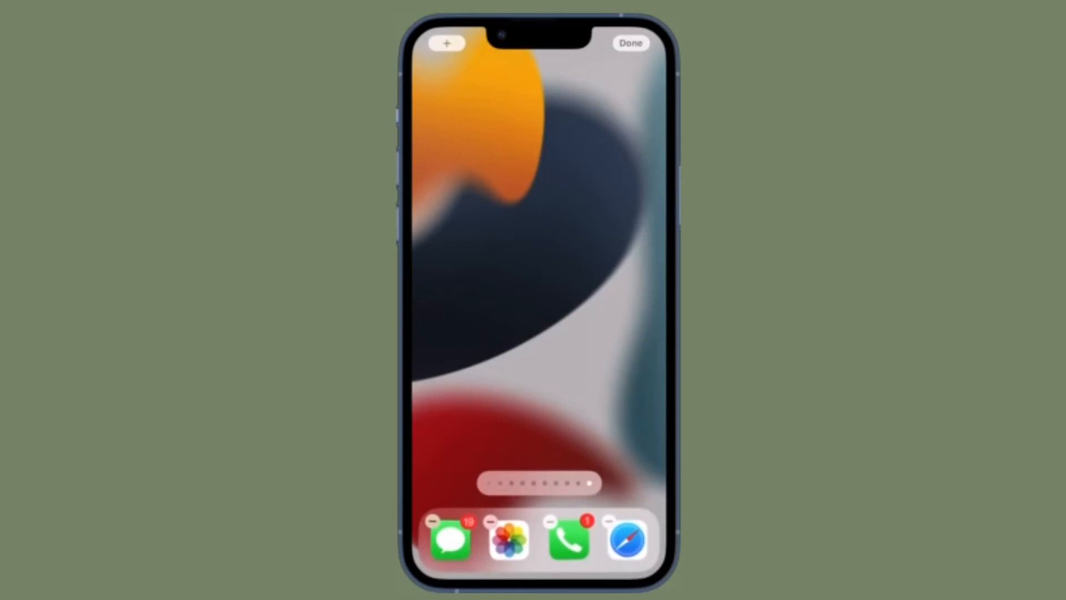
Drag Photos out of the dock and drop copies across the page's top row
{"action": "left_click_drag", "start_coordinate": [509, 541], "coordinate": [483, 313]}
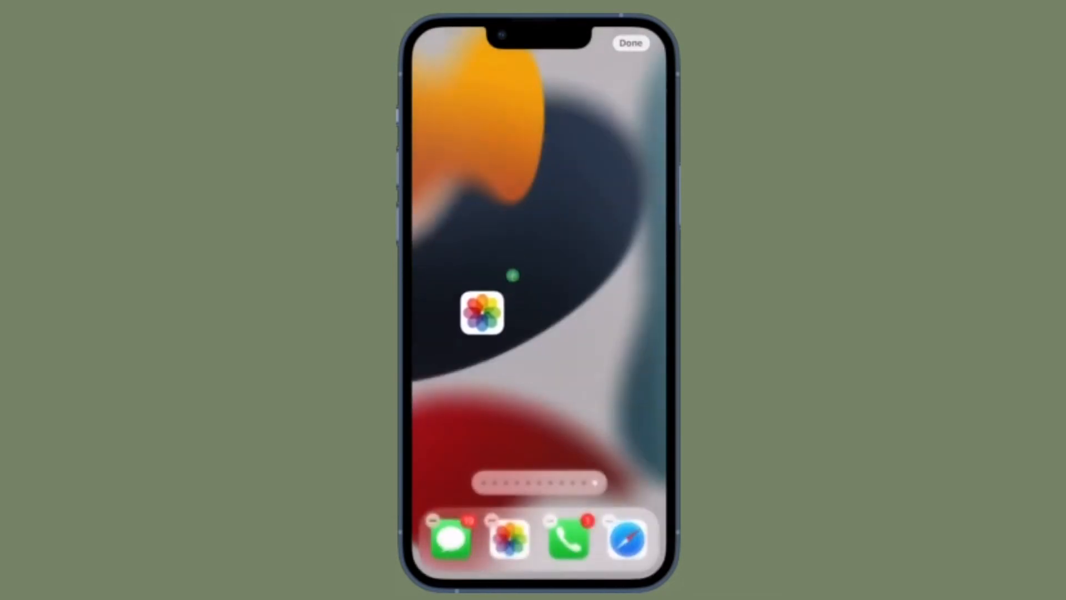
{"action": "left_click_drag", "start_coordinate": [481, 313], "coordinate": [481, 95]}
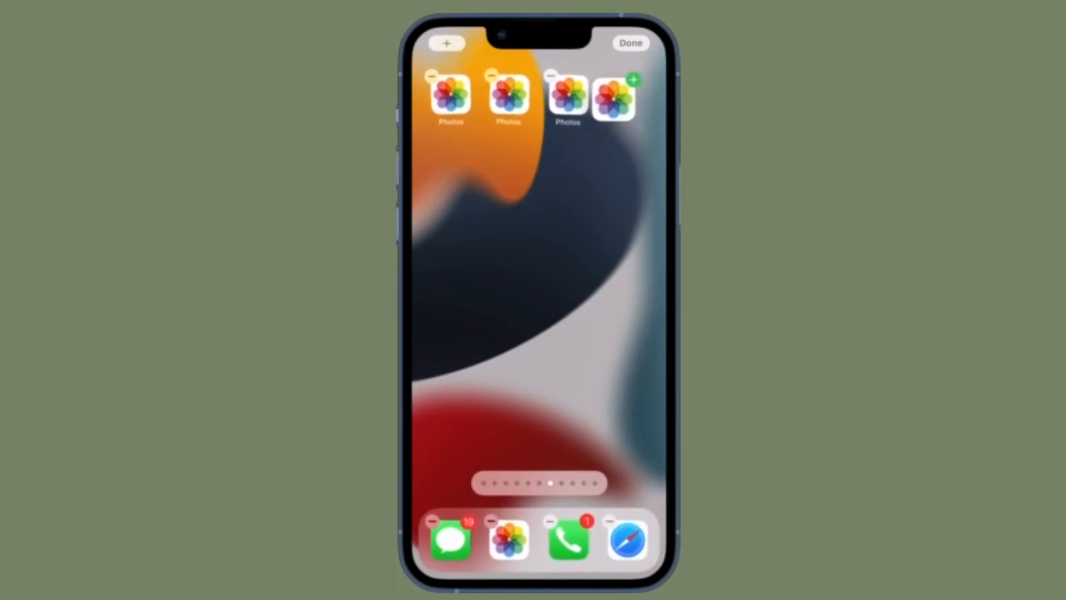
Drop a Photos copy onto the page beside the Picsart icon
{"action": "left_click", "coordinate": [634, 80]}
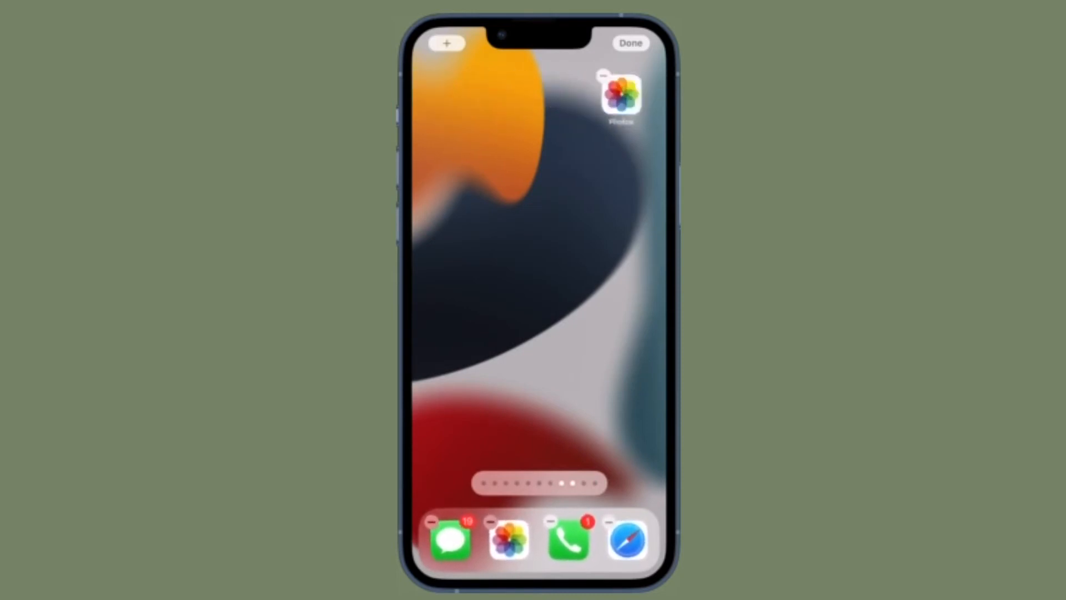
{"action": "scroll", "scroll_direction": "left", "scroll_amount": 3}
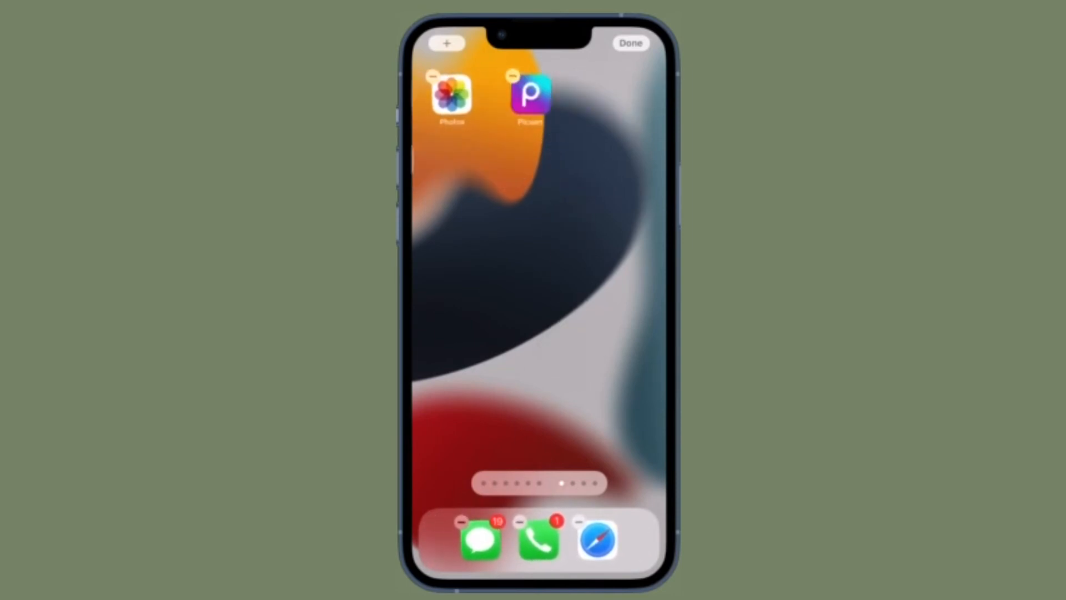
Place one more Photos copy on a further page and swipe back to an apps page
{"action": "left_click", "coordinate": [512, 75]}
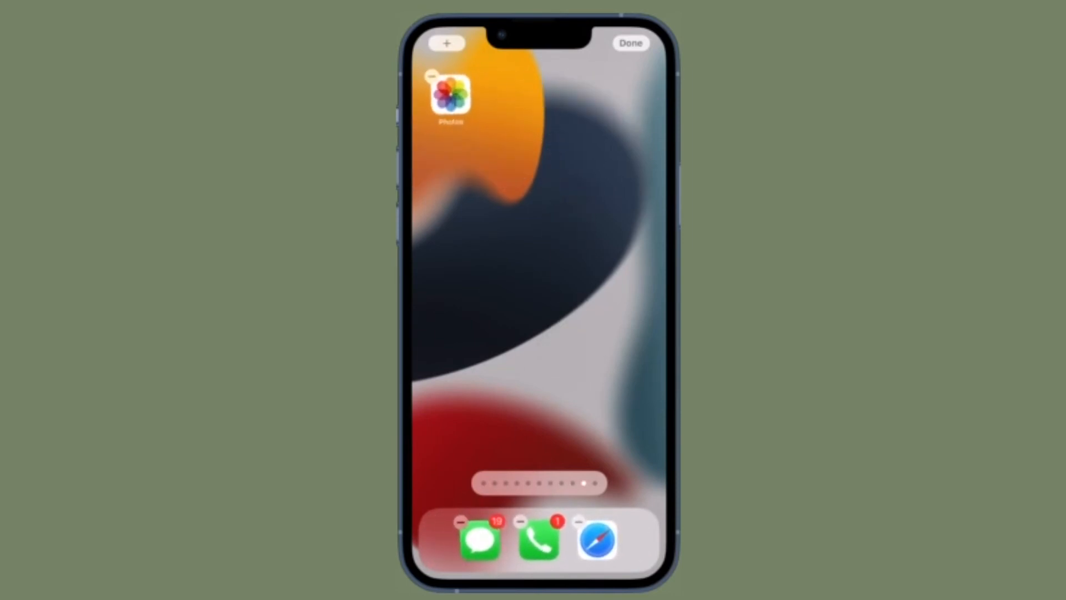
{"action": "left_click_drag", "start_coordinate": [451, 94], "coordinate": [451, 189]}
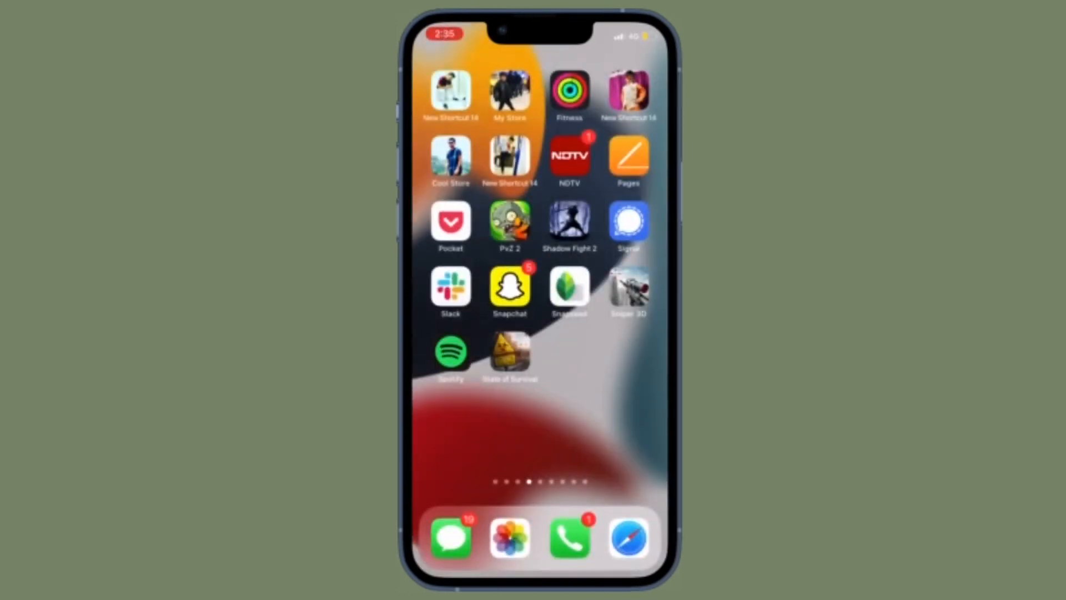
Swipe left past the Picsart page to reveal the App Library groups
{"action": "scroll", "scroll_direction": "left", "scroll_amount": 3}
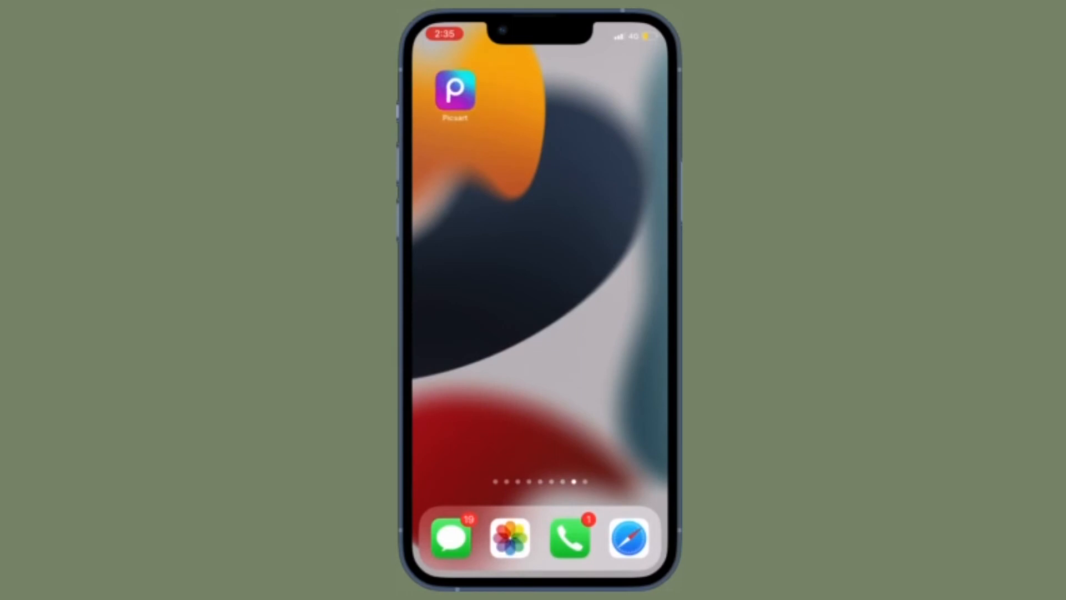
{"action": "scroll", "scroll_direction": "left", "scroll_amount": 3}
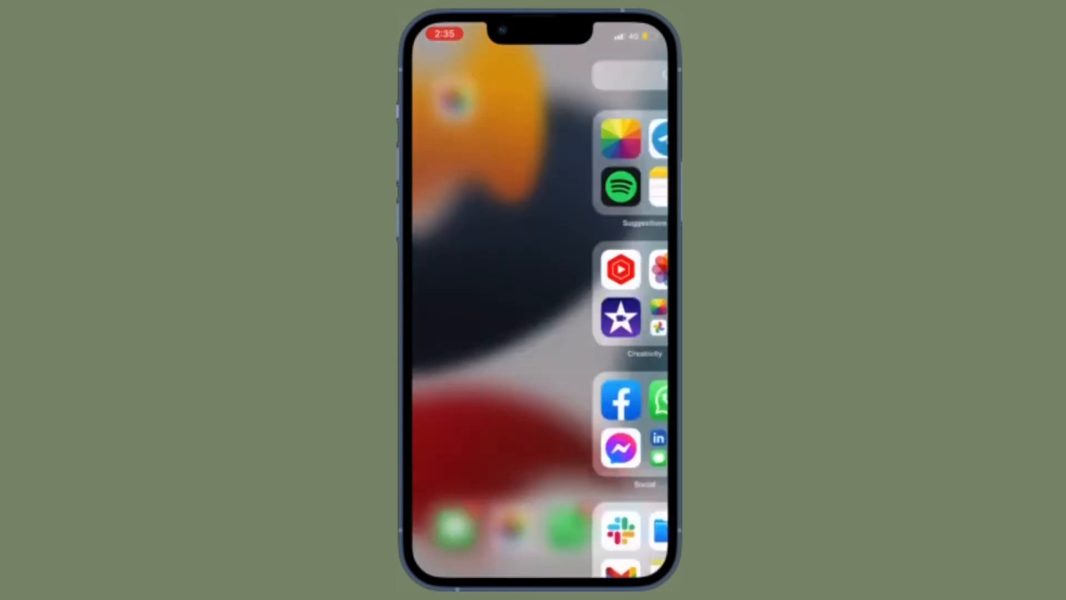